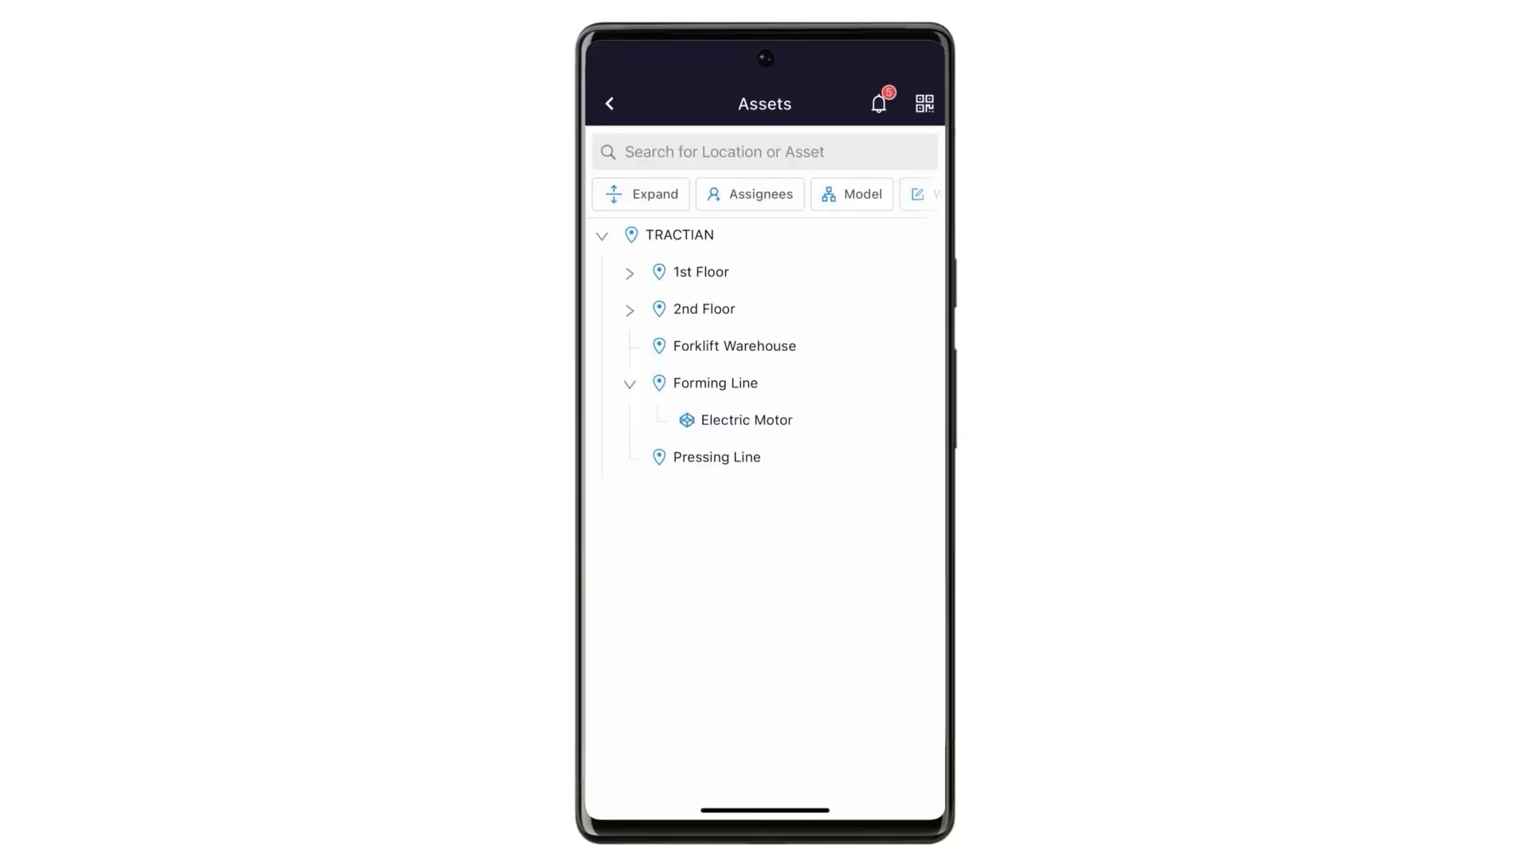
Expand every node of the TRACTIAN asset tree and open the Electric Motor under Forming Line
{"action": "left_click", "coordinate": [640, 193]}
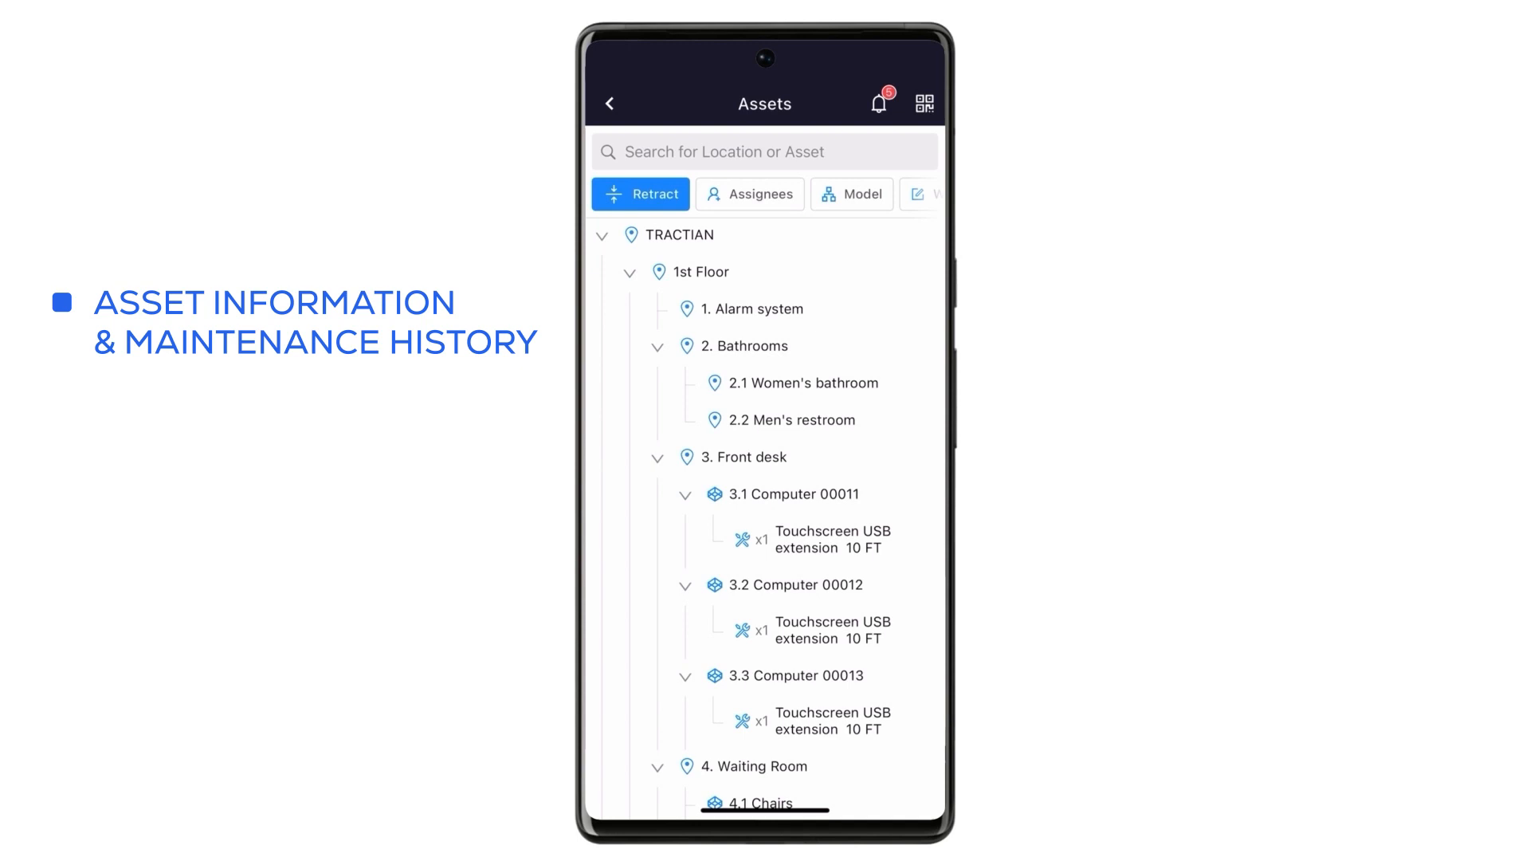
{"action": "scroll", "scroll_direction": "down", "scroll_amount": 3}
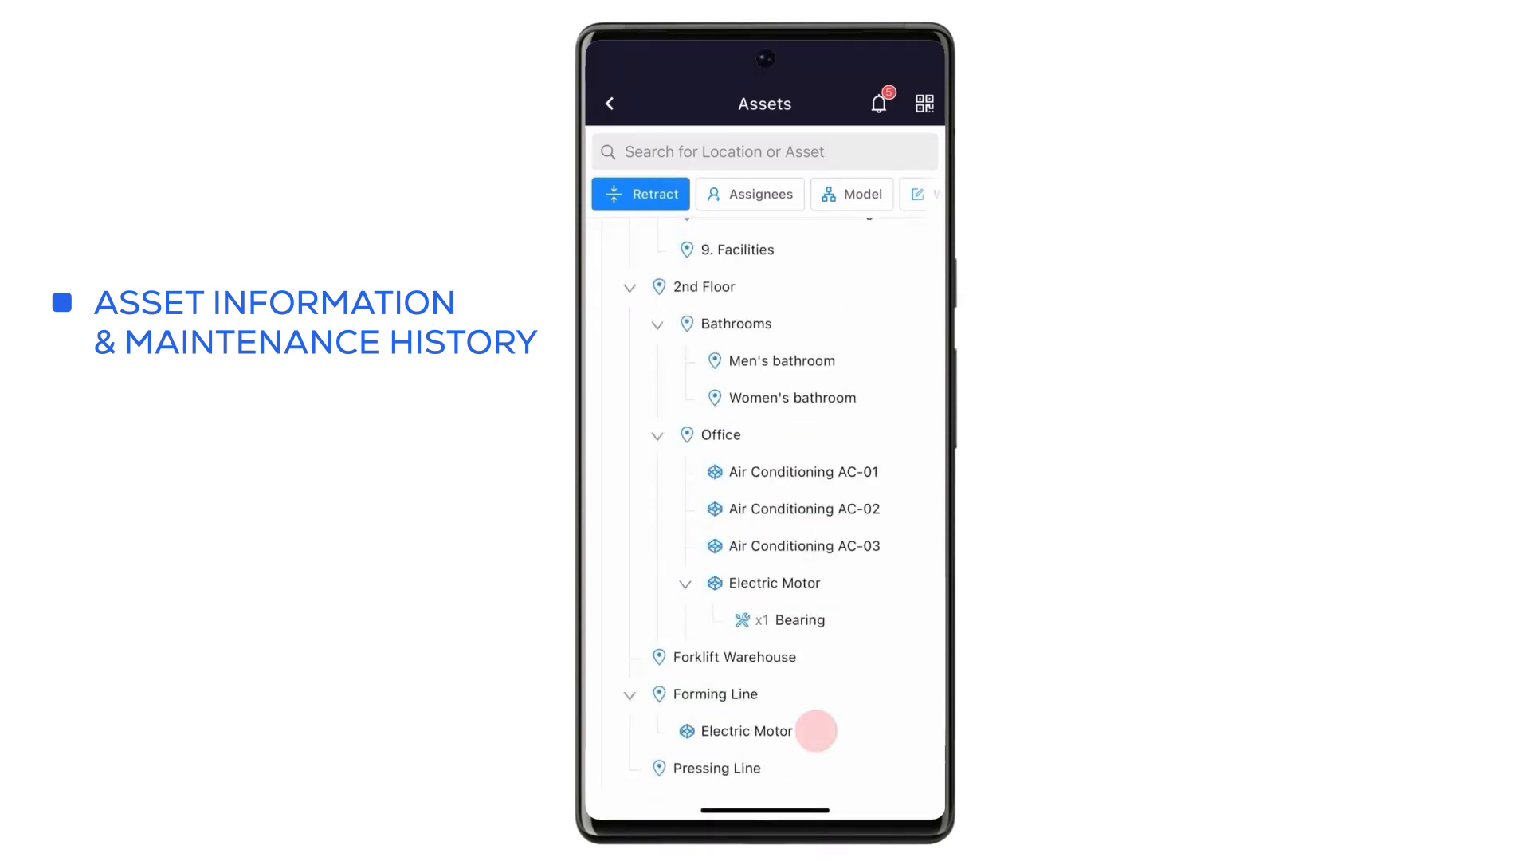
{"action": "left_click", "coordinate": [751, 732]}
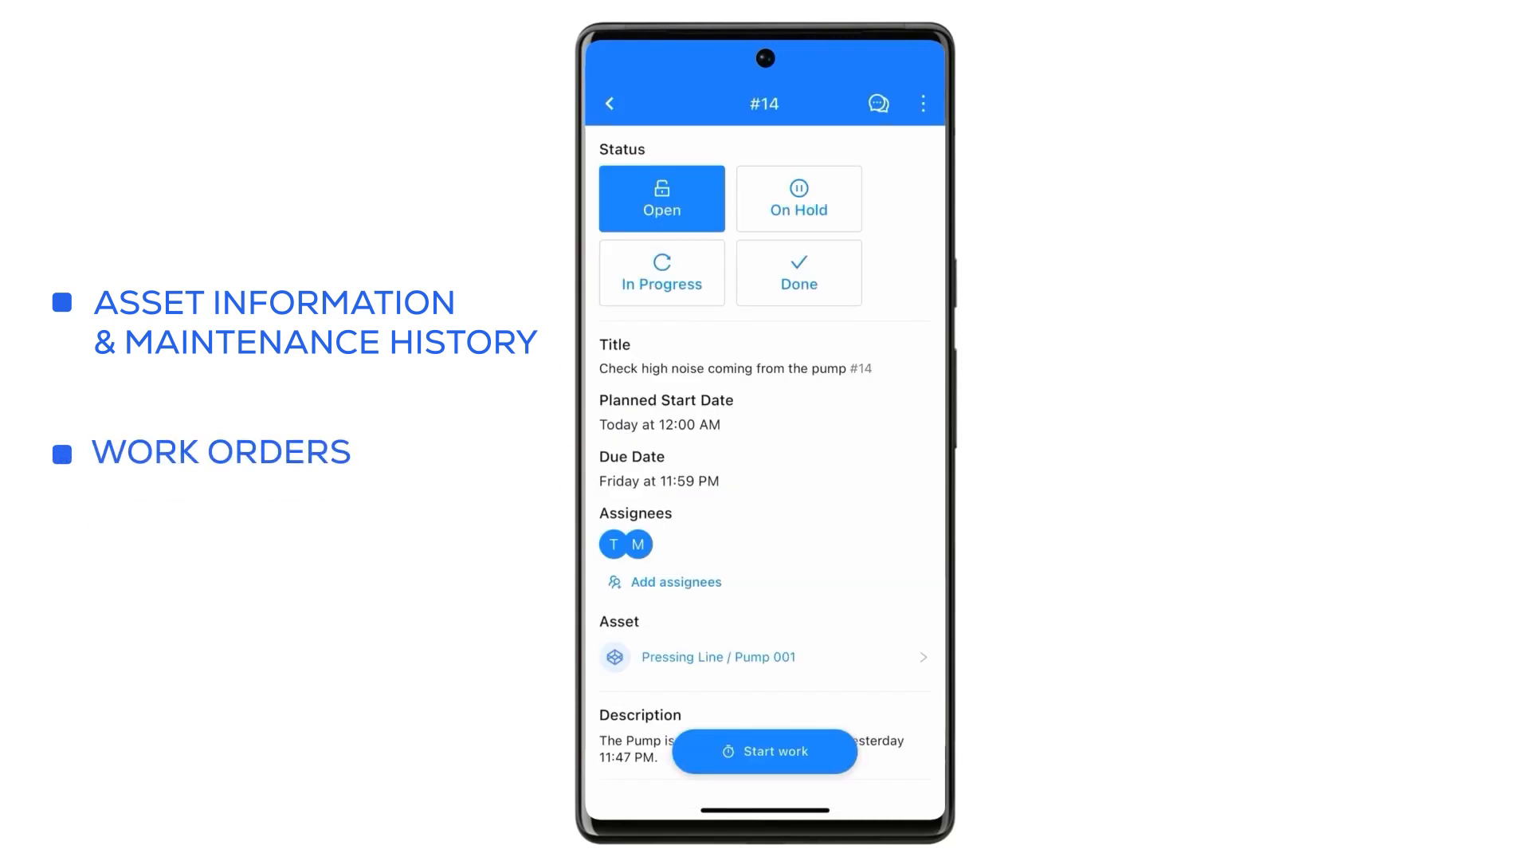
Review work order #14's details, then view request #9 for Electric Motor M0344A03 with its photo
{"action": "scroll", "scroll_direction": "down", "scroll_amount": 3}
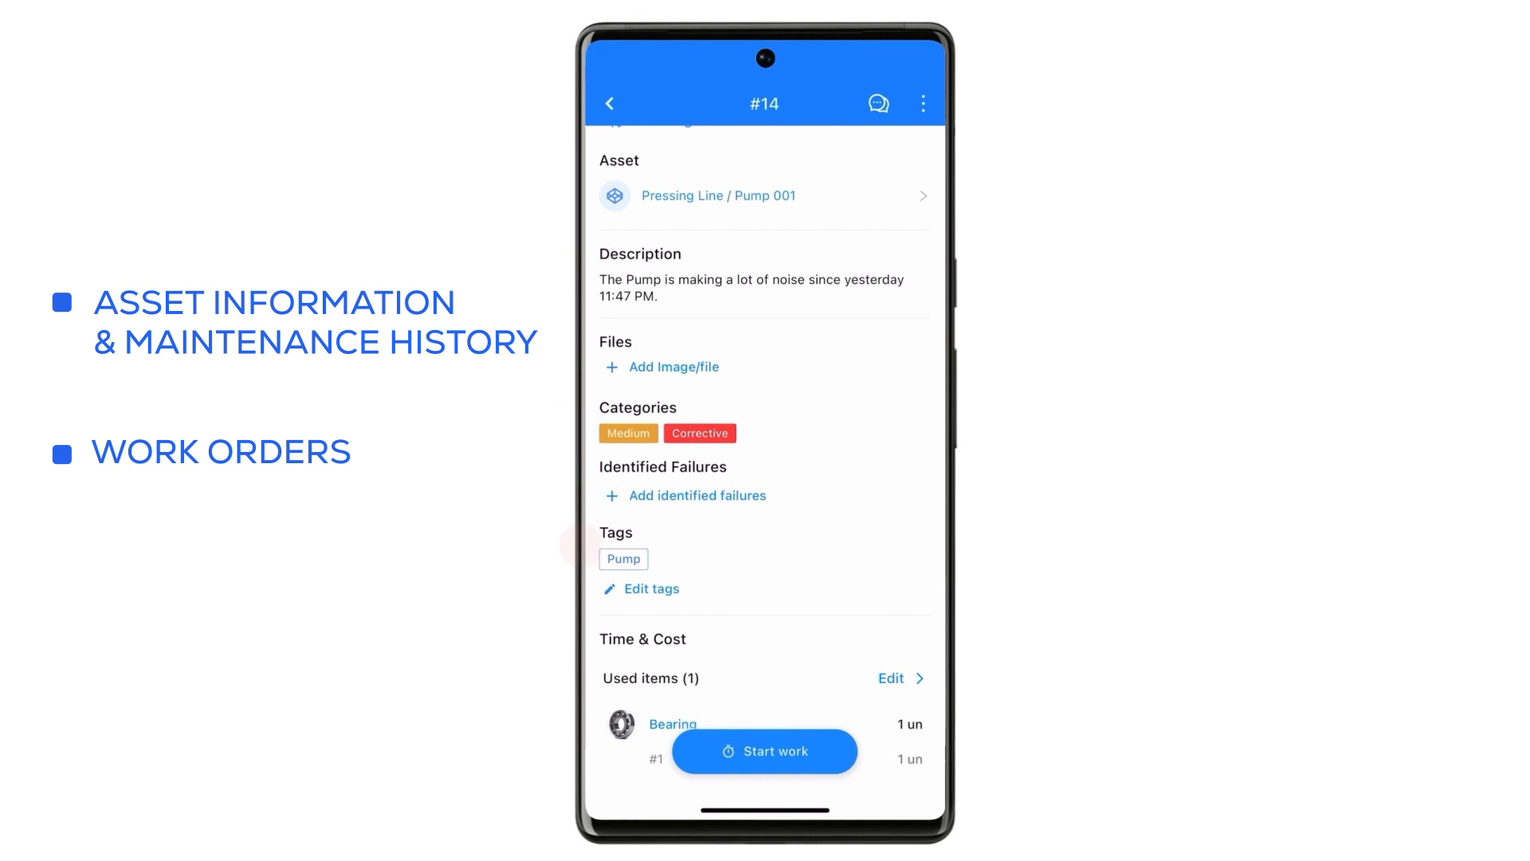
{"action": "left_click", "coordinate": [609, 103]}
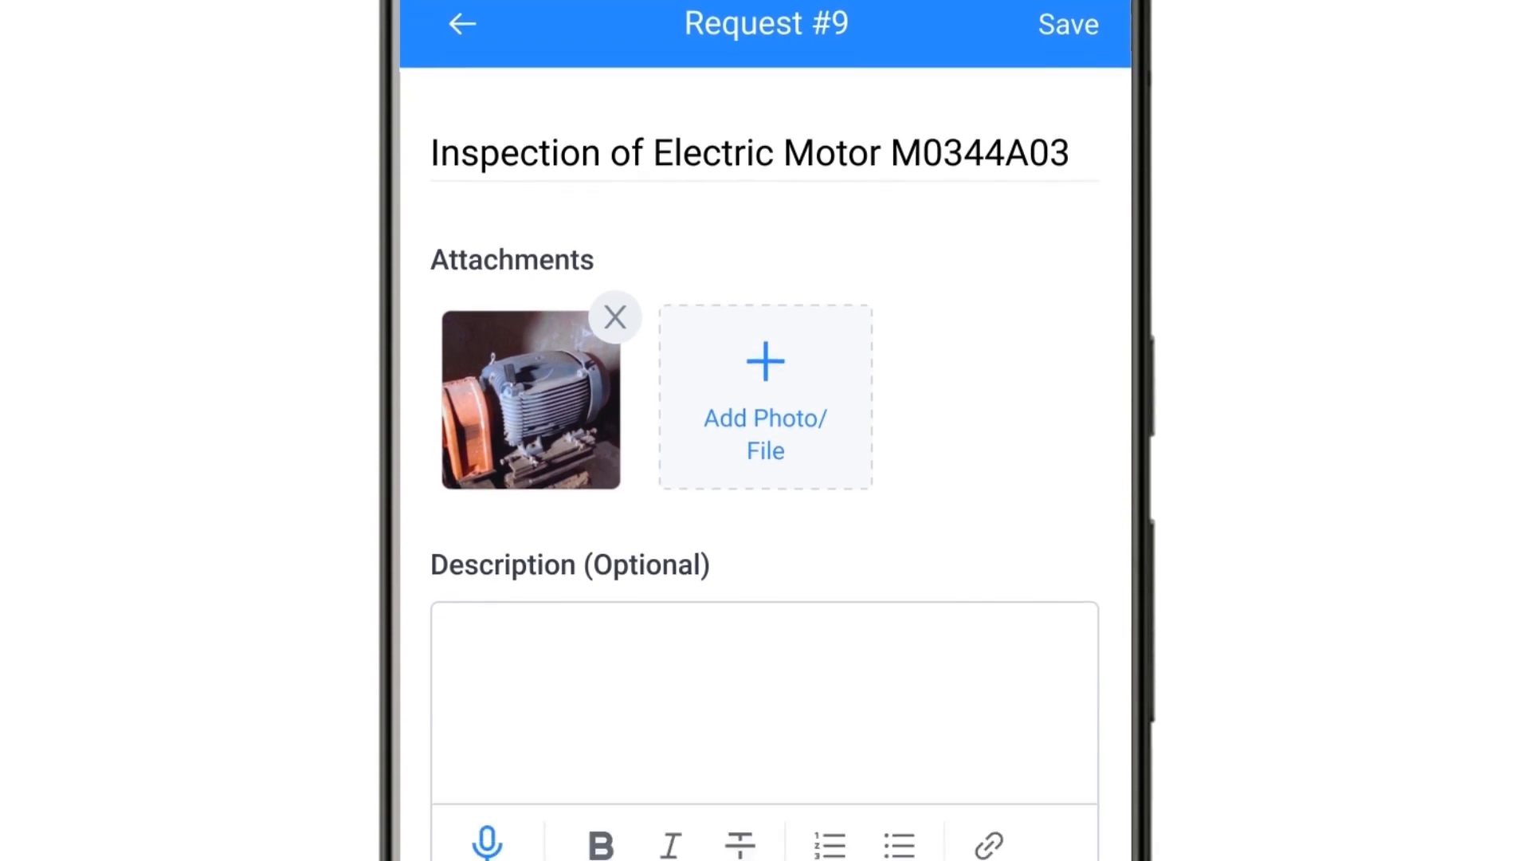
{"action": "scroll", "scroll_direction": "down", "scroll_amount": 3}
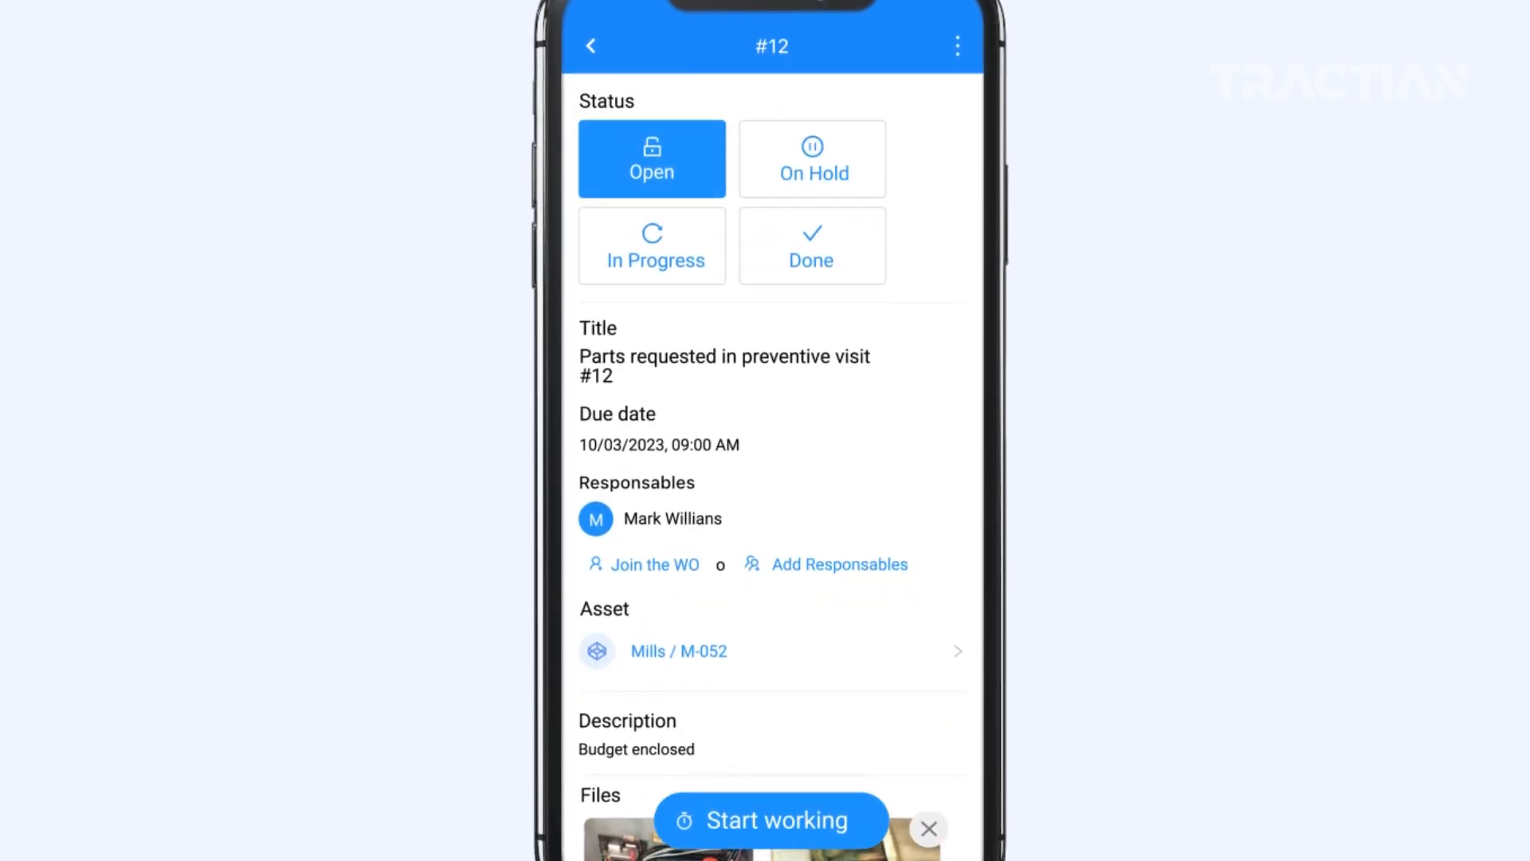
Move work order #12 for Mills M-052 to On Hold, then mark it Done
{"action": "left_click", "coordinate": [809, 158]}
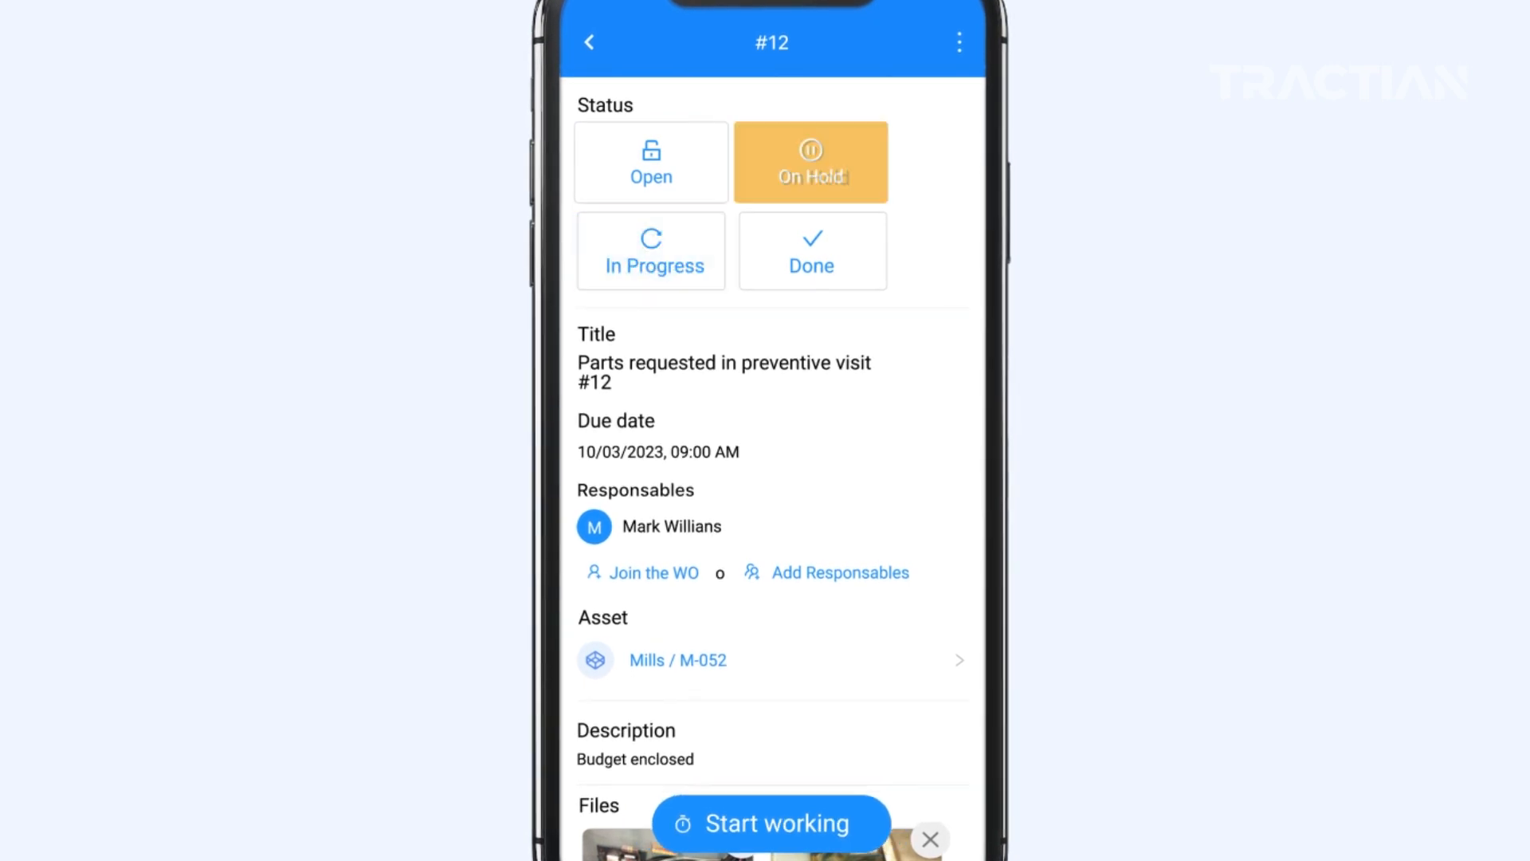
{"action": "left_click", "coordinate": [811, 250]}
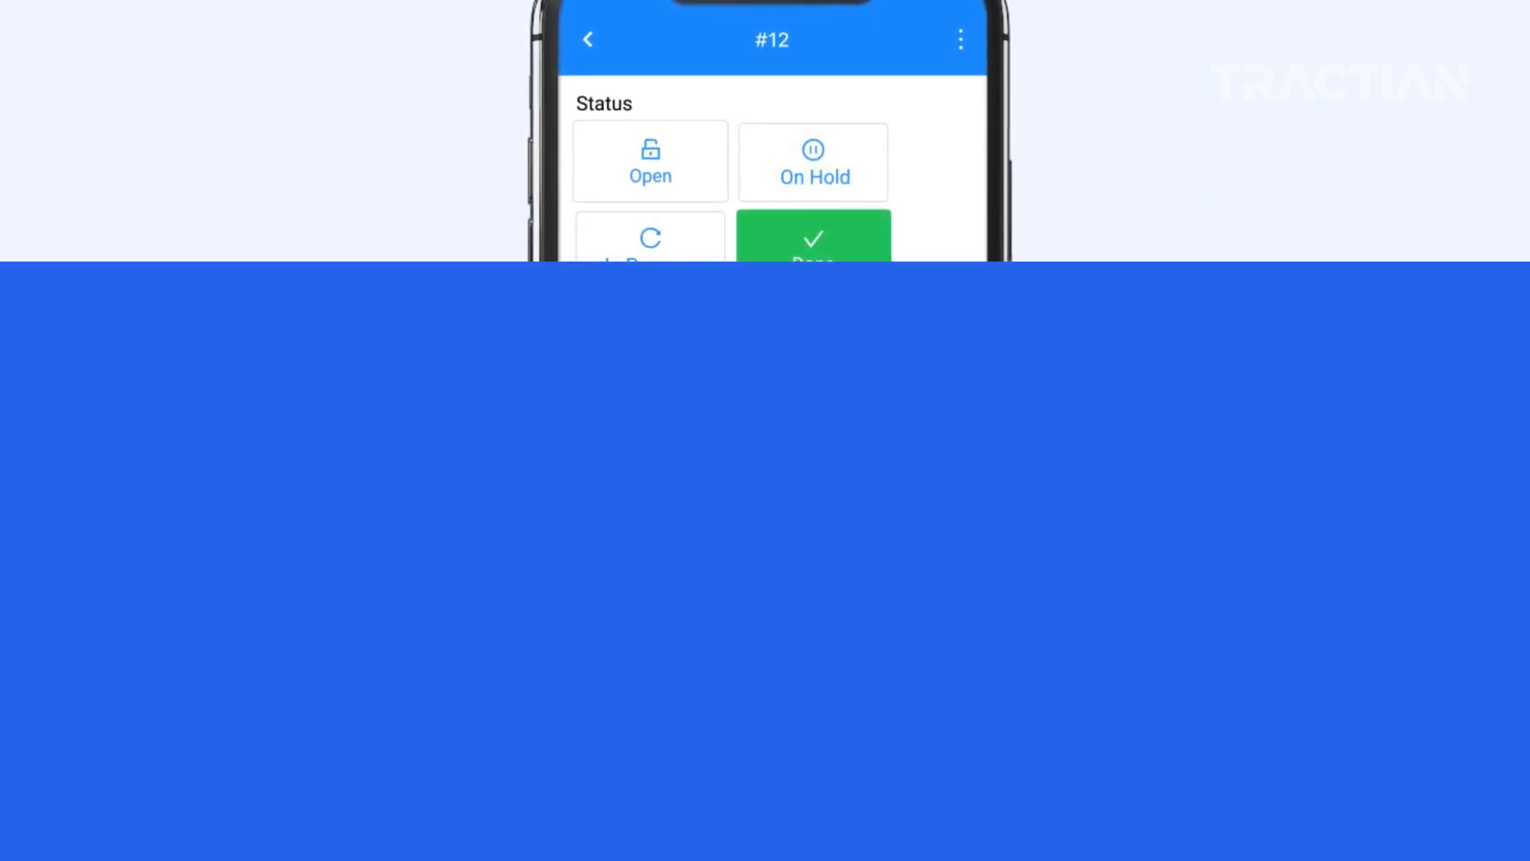